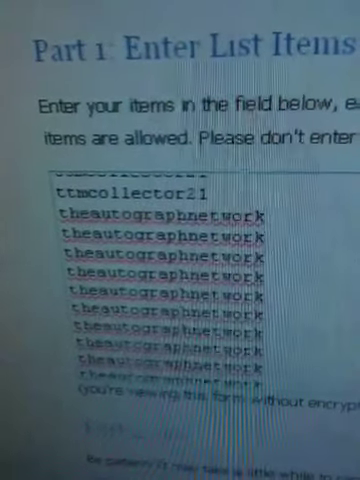
scroll(down, 3)
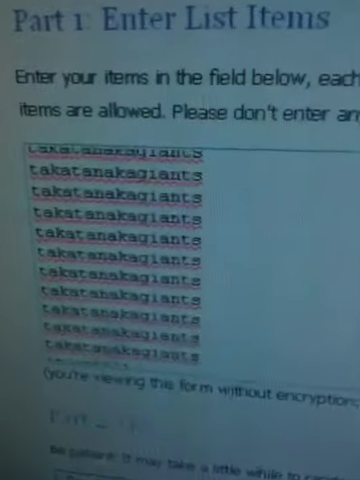
scroll(down, 3)
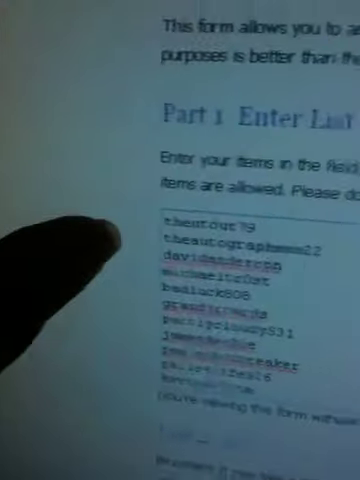
scroll(down, 3)
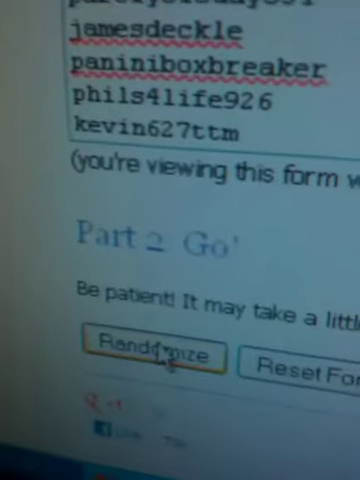
click(147, 355)
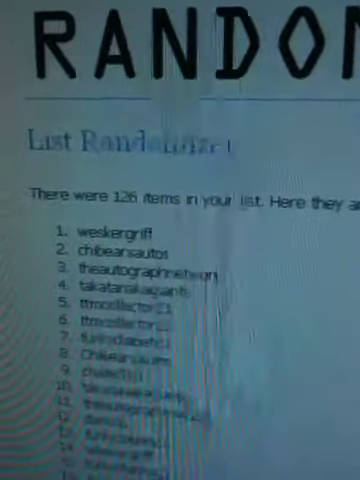
scroll(down, 3)
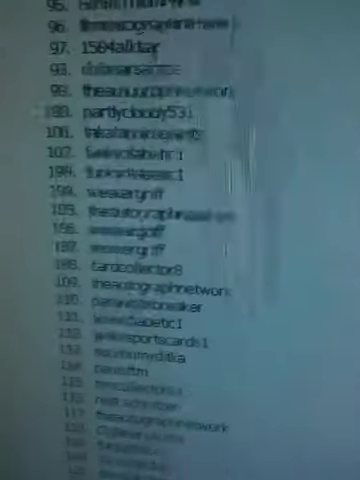
scroll(down, 3)
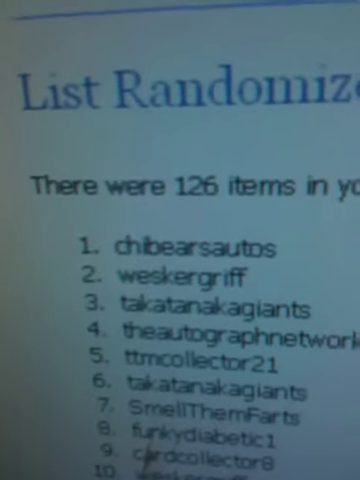
scroll(down, 3)
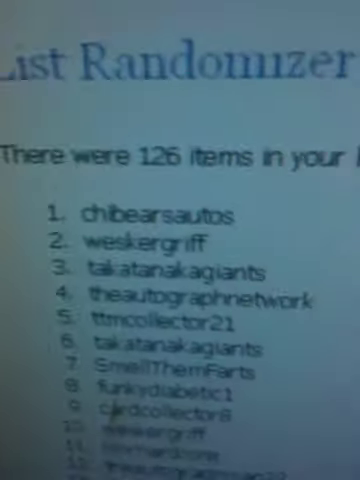